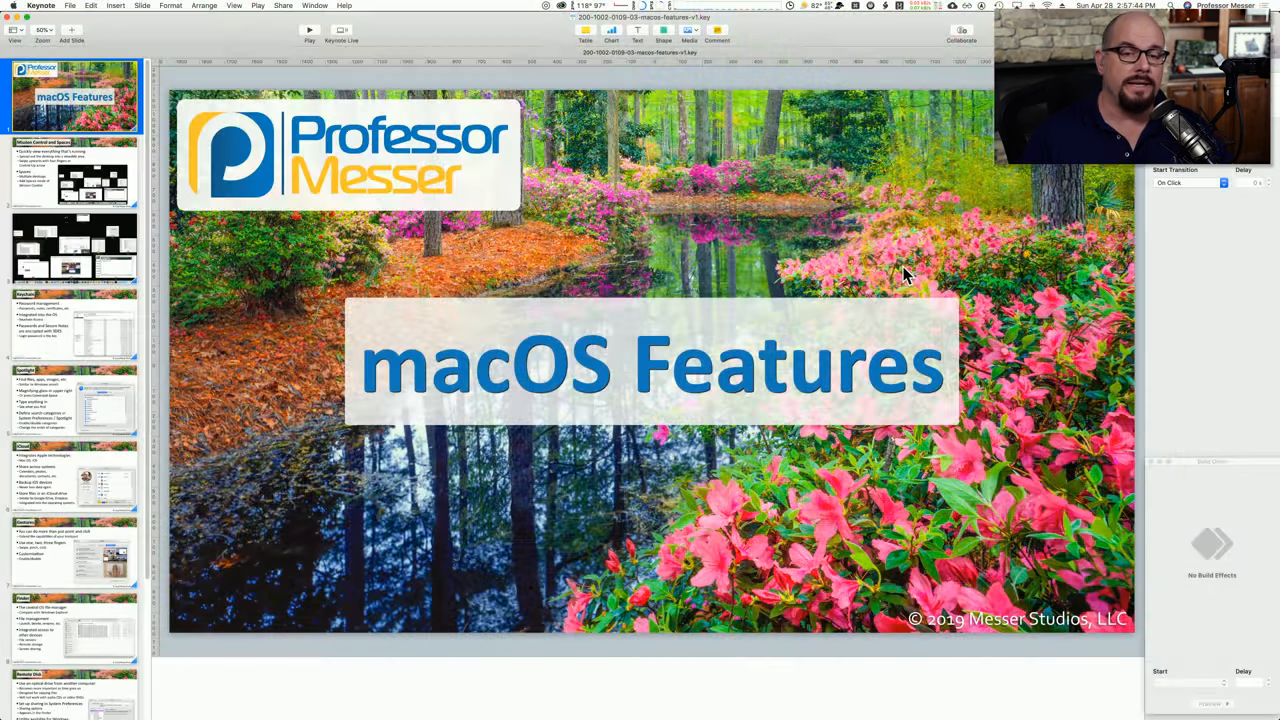
# Show all open windows and both desktops in Mission Control via F3
pyautogui.press('F3')
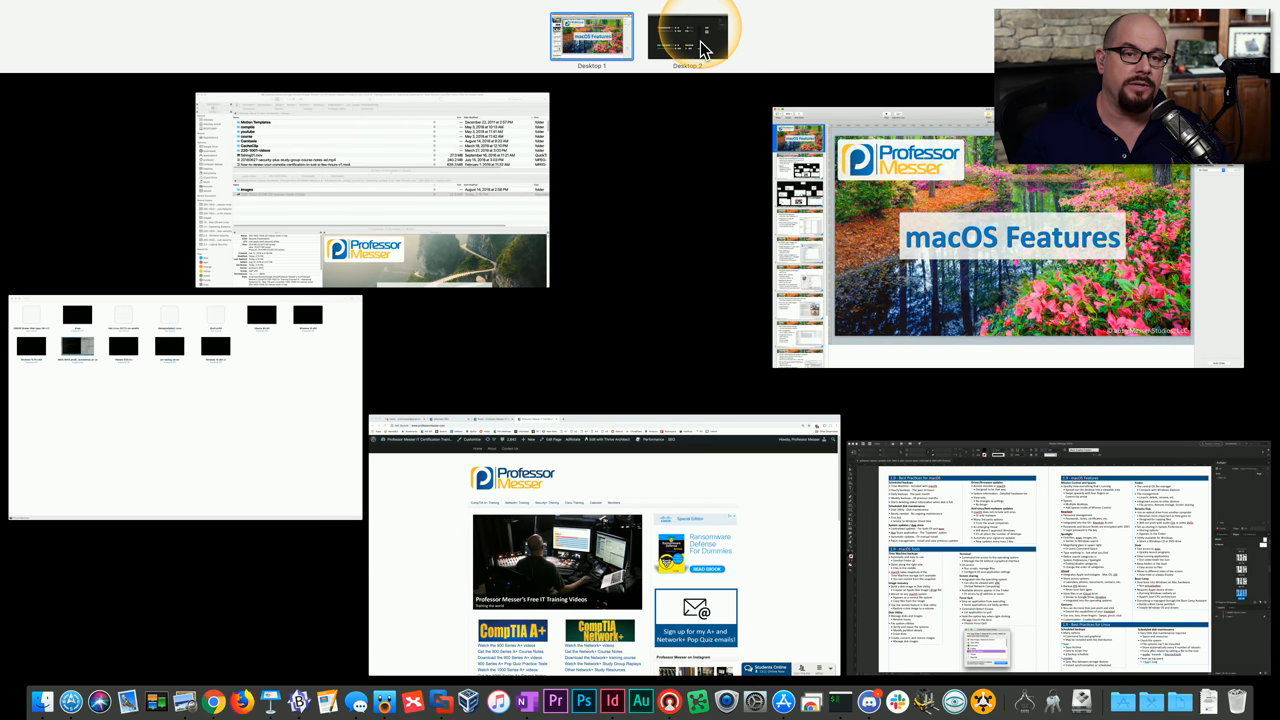
# Bring the Keynote presentation back to front and start the slideshow full screen
pyautogui.click(688, 32)
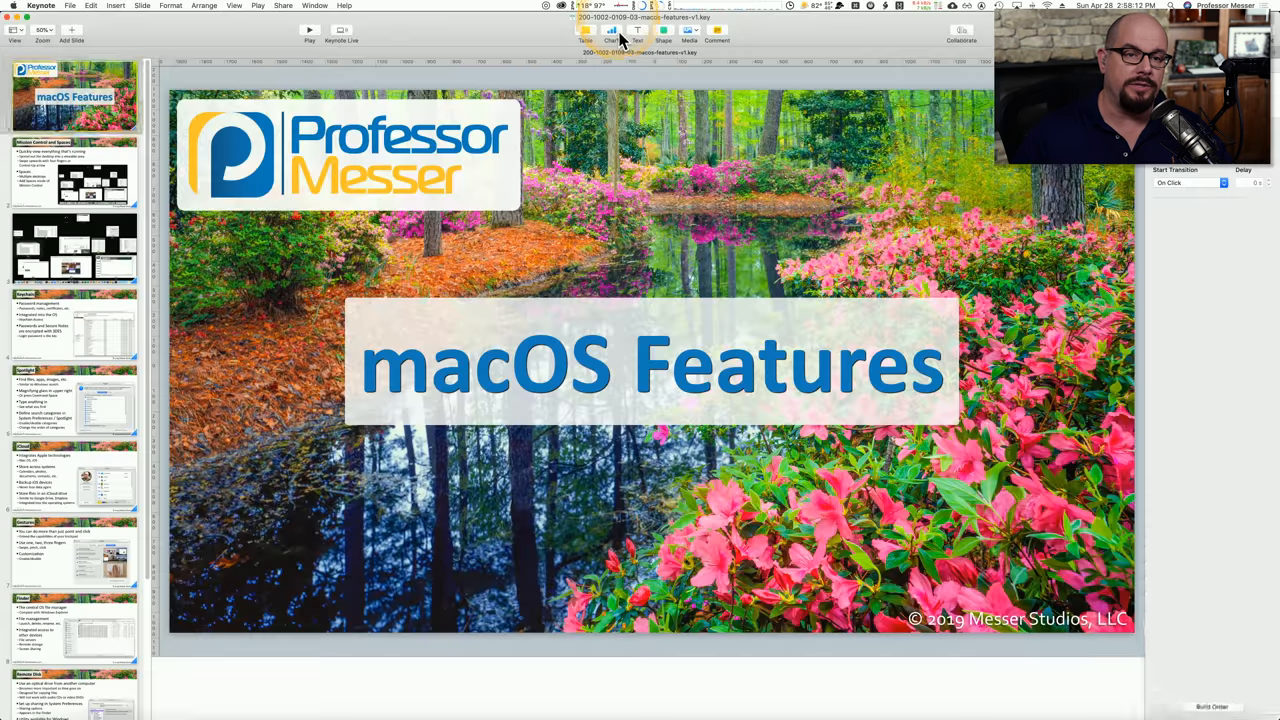
pyautogui.press('mission_control')
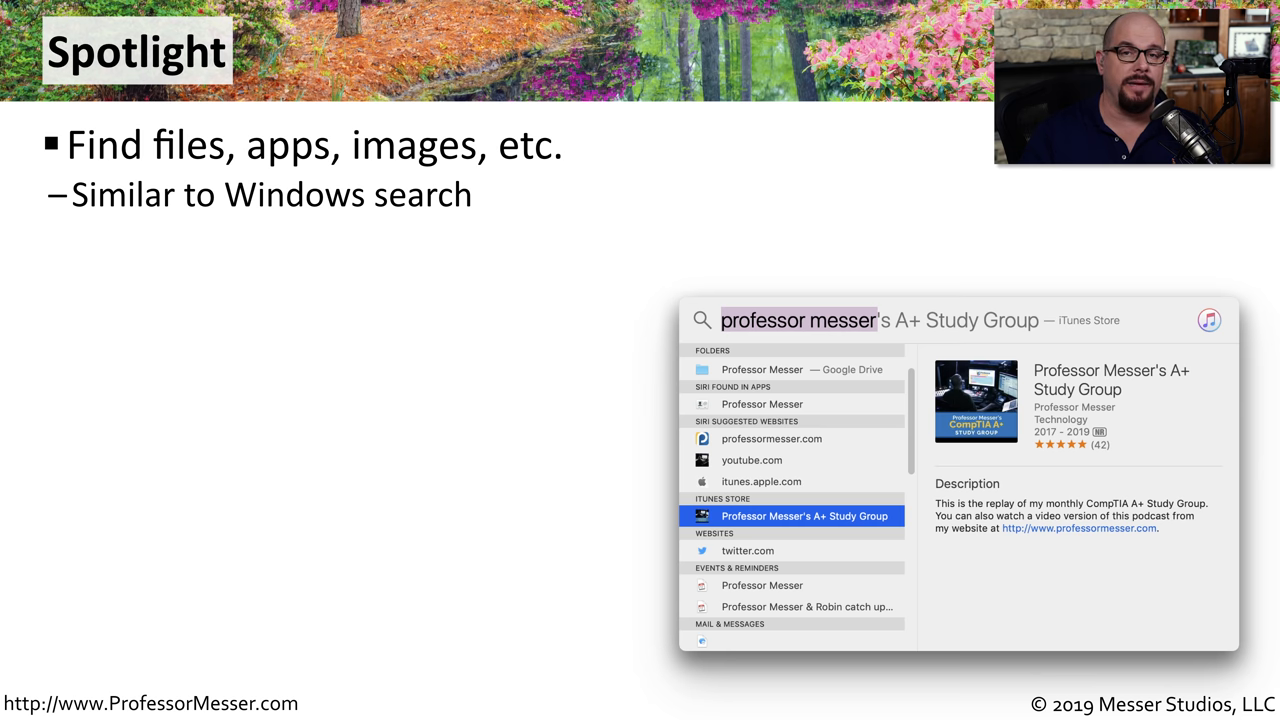
# Advance the Spotlight slide to reveal its next bullet point
pyautogui.press('right')
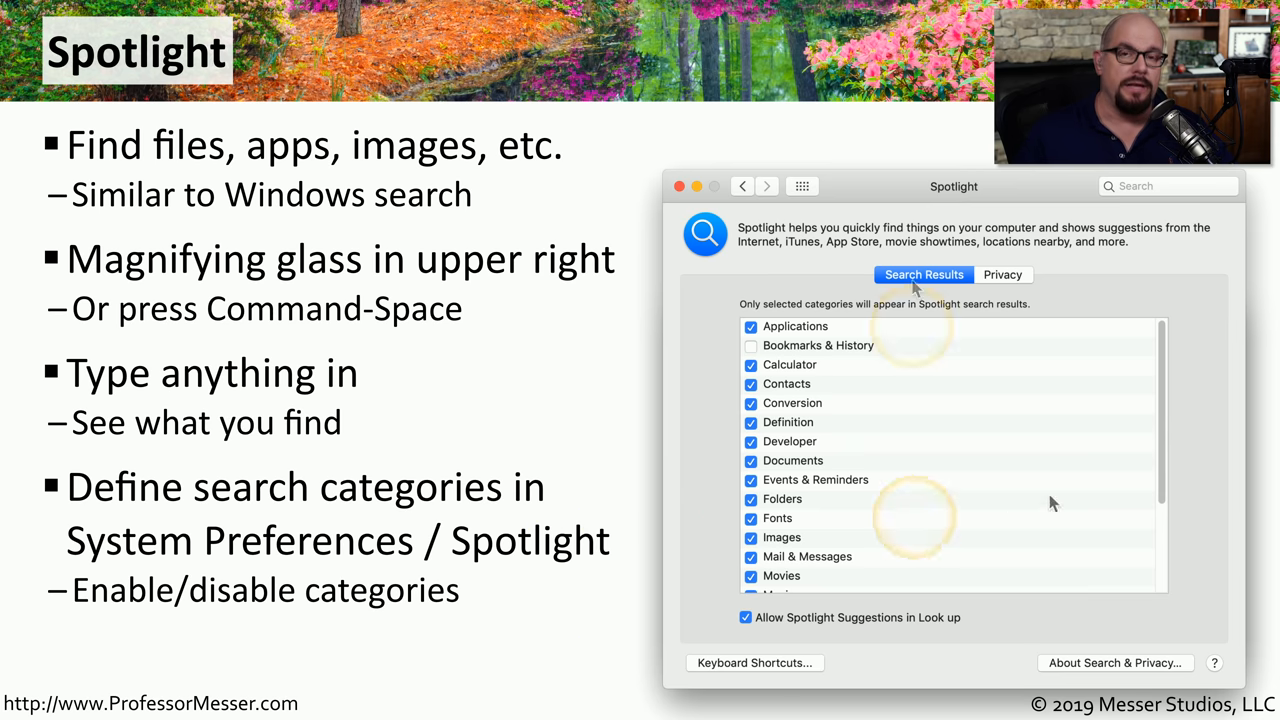
pyautogui.moveTo(948, 448)
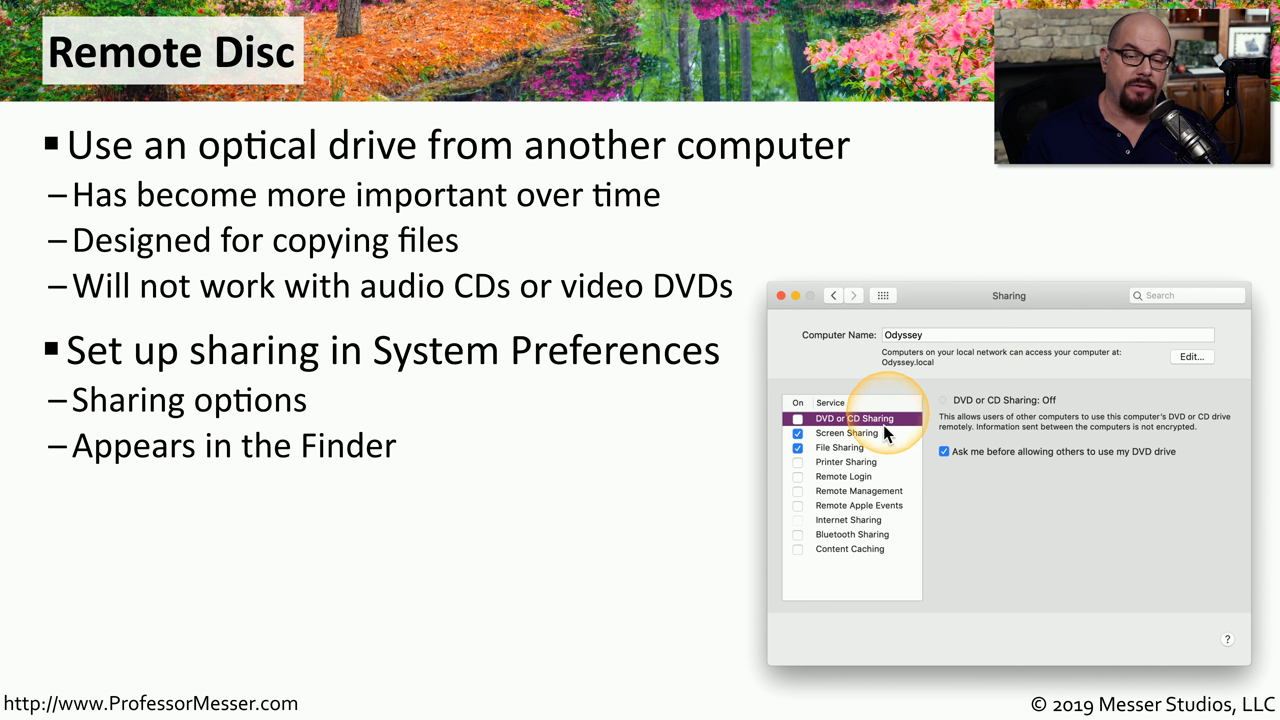
pyautogui.moveTo(864, 422)
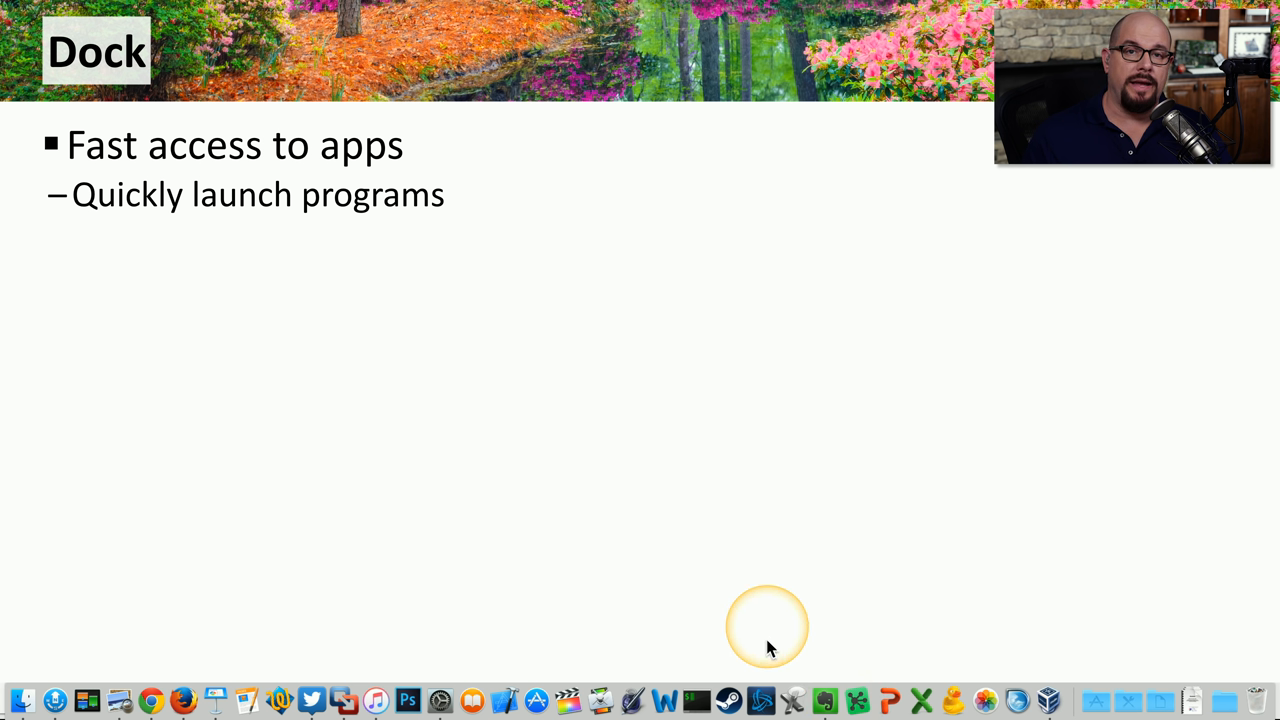
pyautogui.moveTo(752, 638)
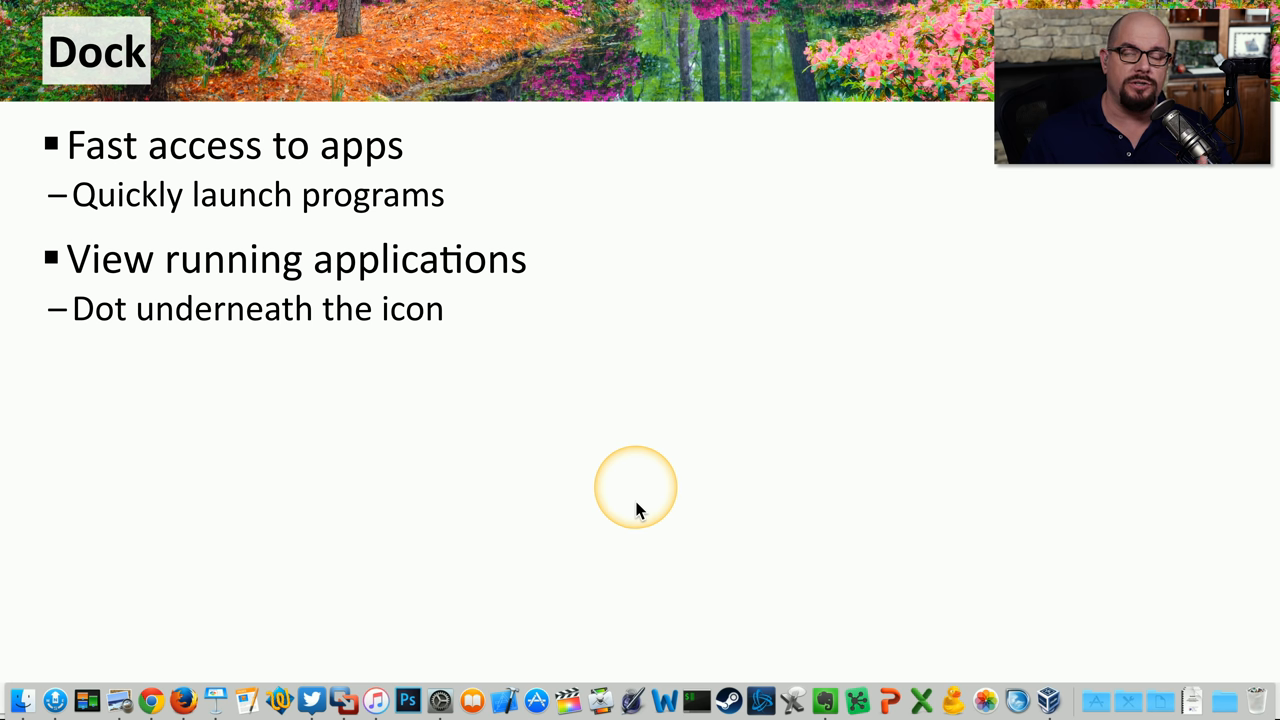
pyautogui.moveTo(688, 496)
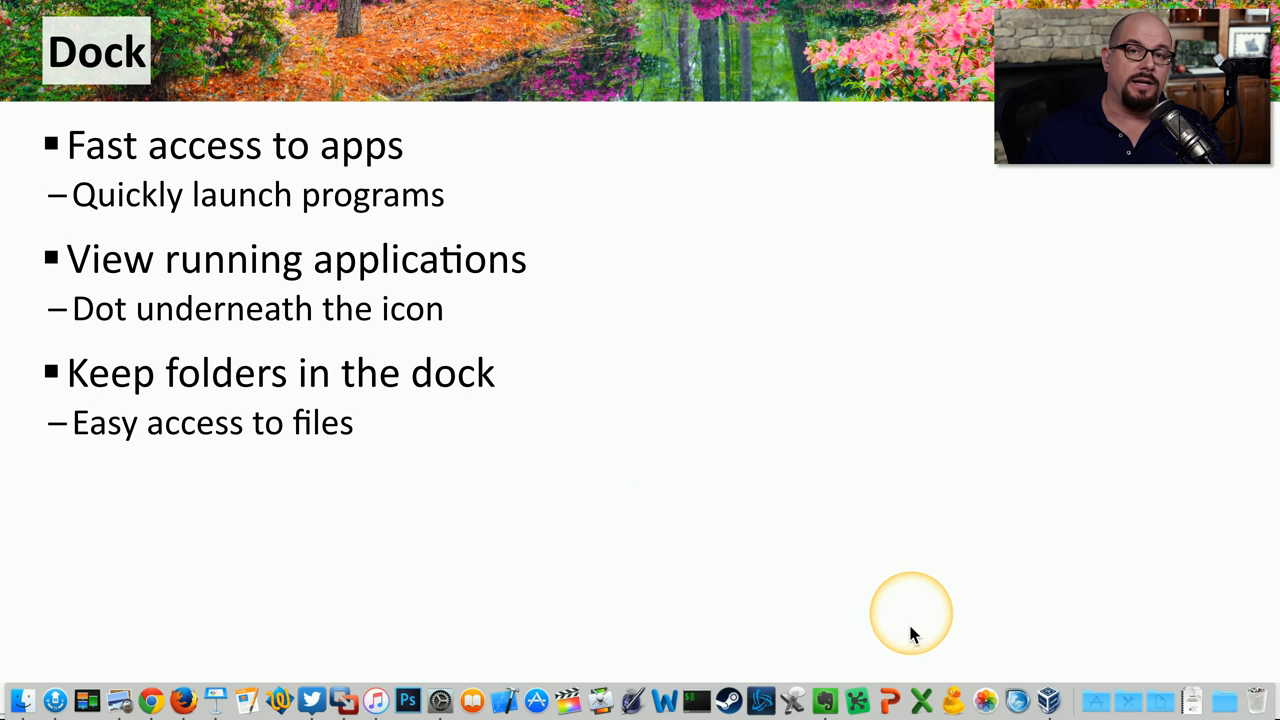
pyautogui.moveTo(878, 500)
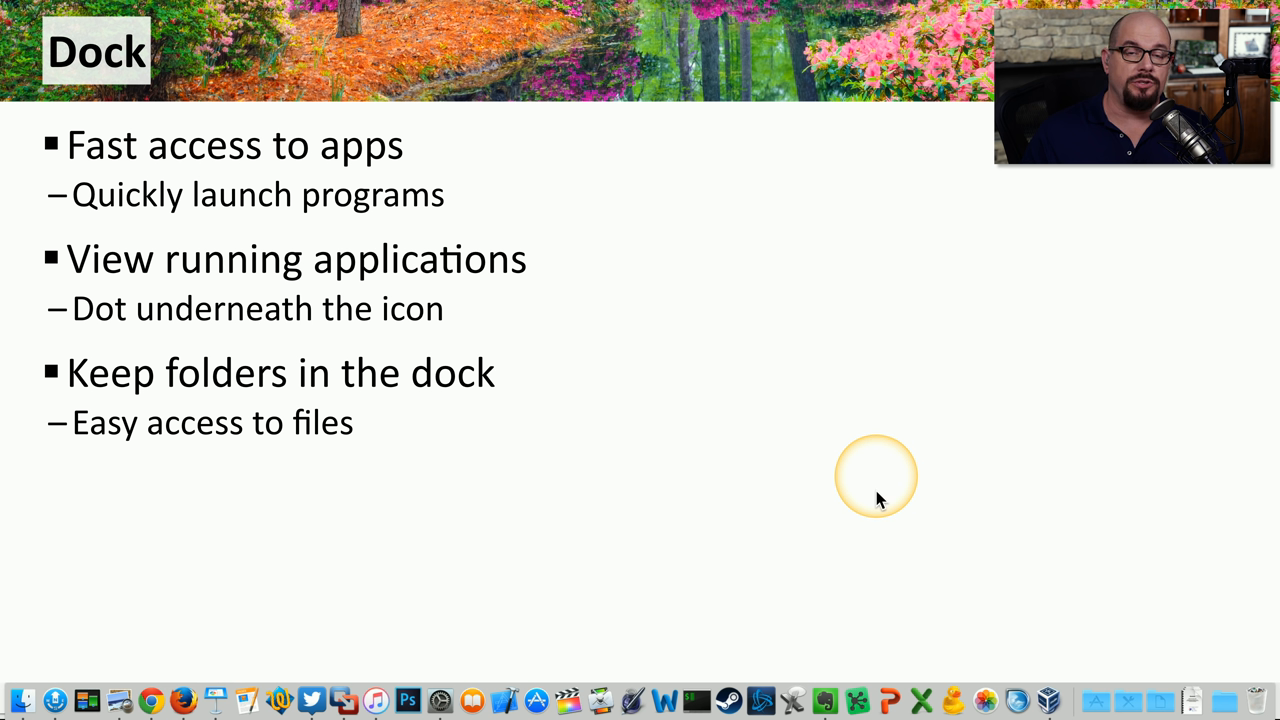